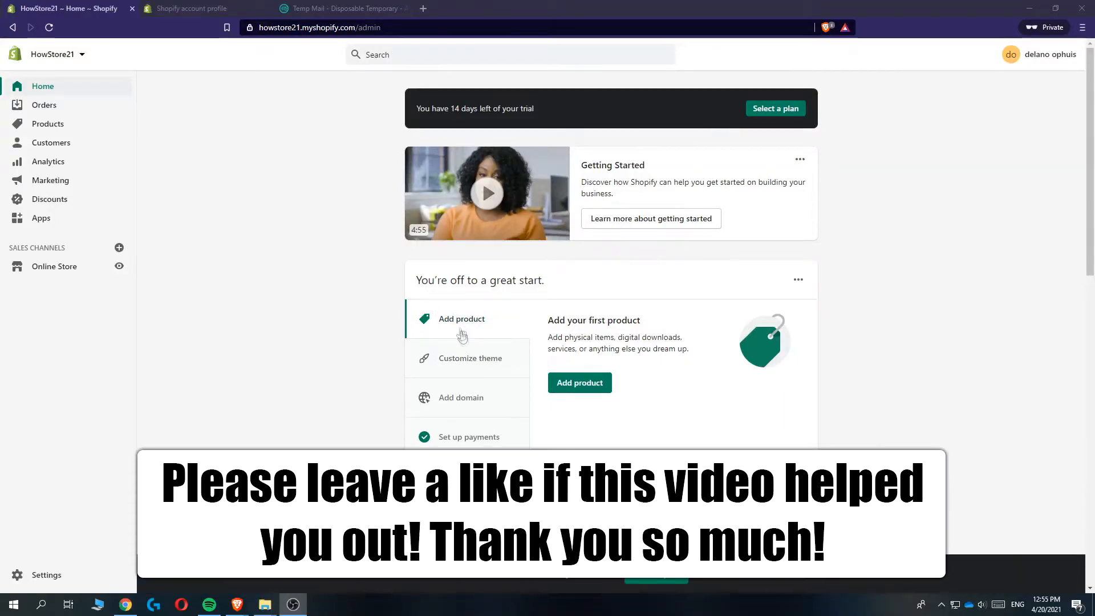
pyautogui.moveTo(302, 304)
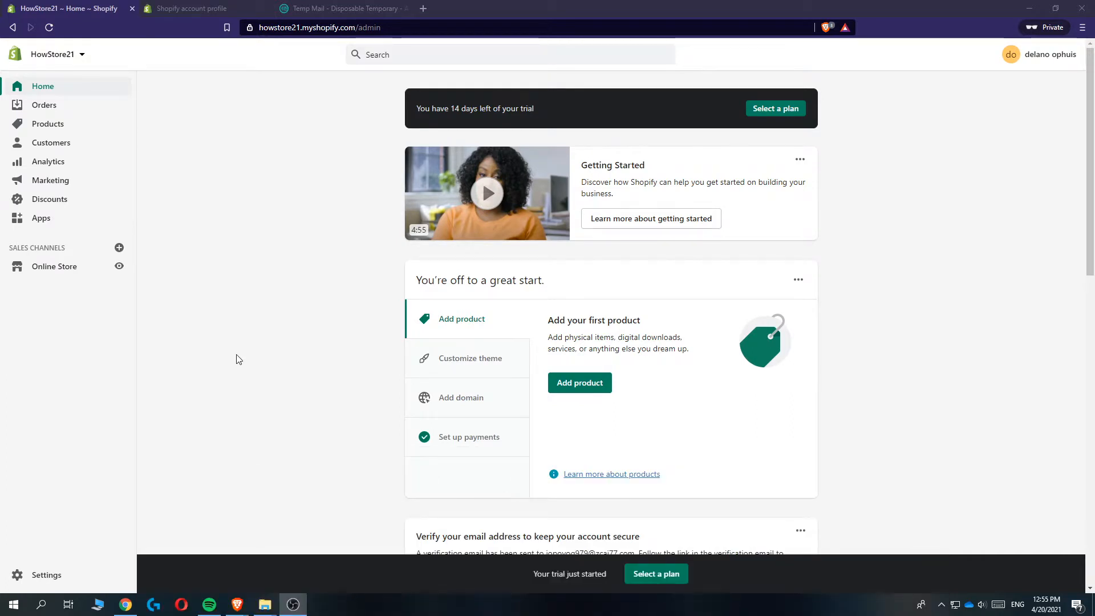
pyautogui.moveTo(256, 335)
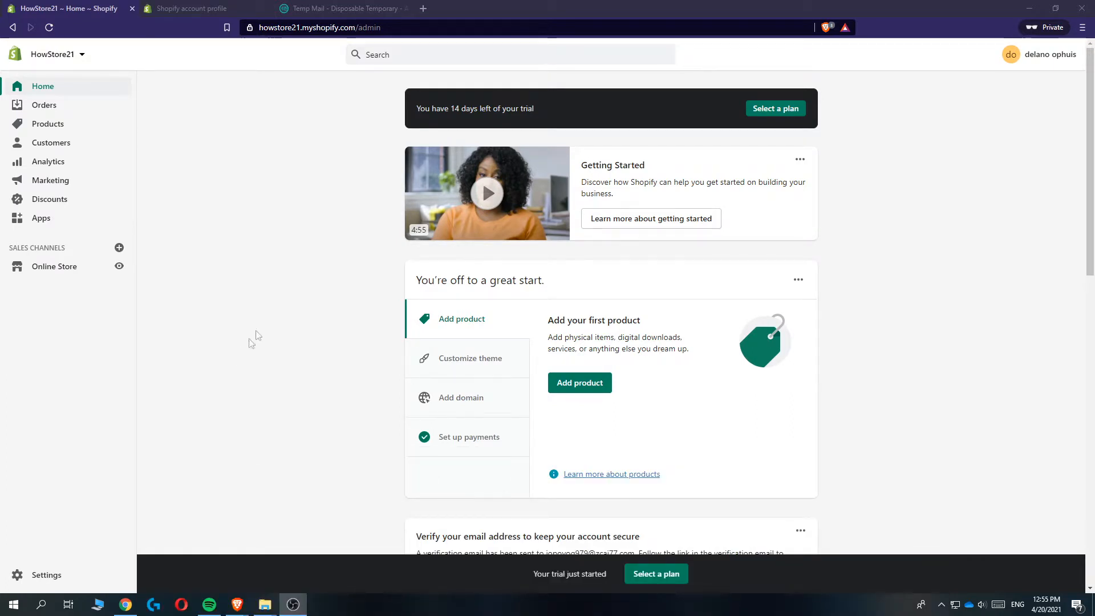
pyautogui.moveTo(82, 183)
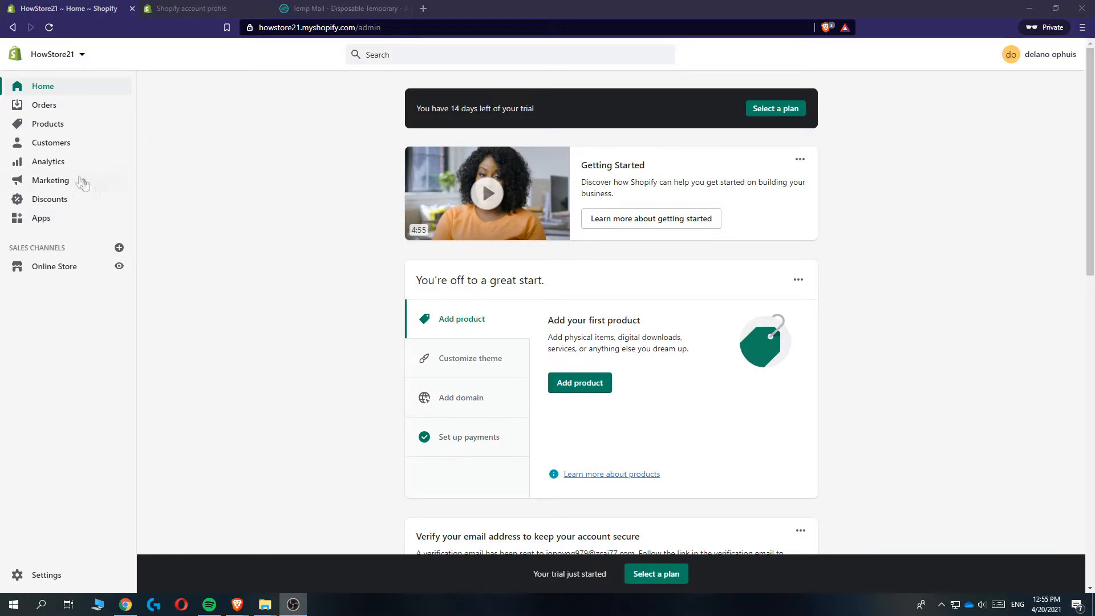
pyautogui.moveTo(381, 367)
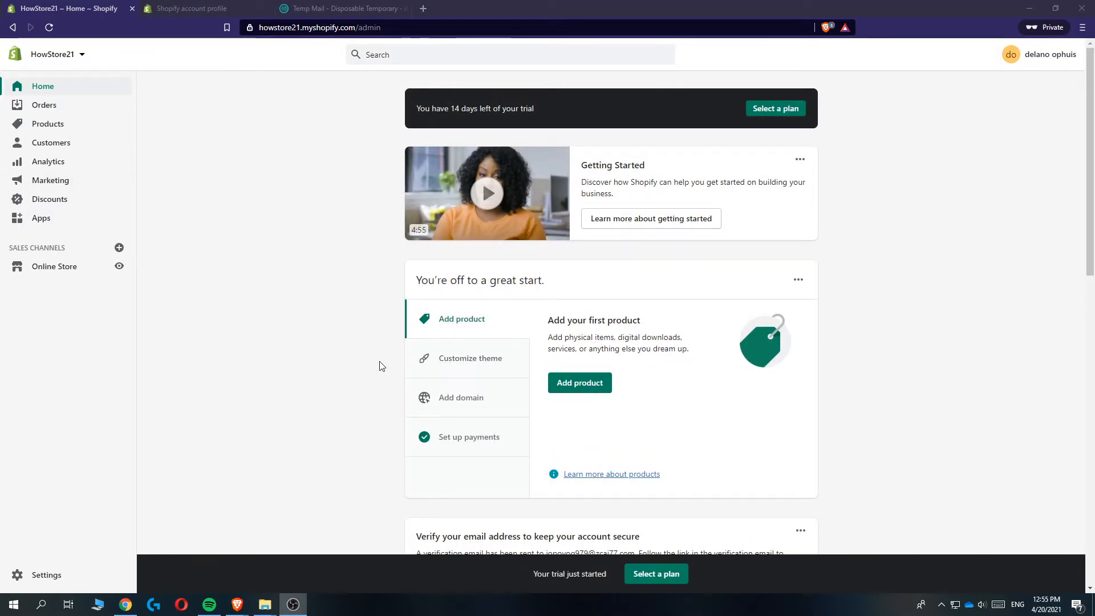
pyautogui.moveTo(522, 362)
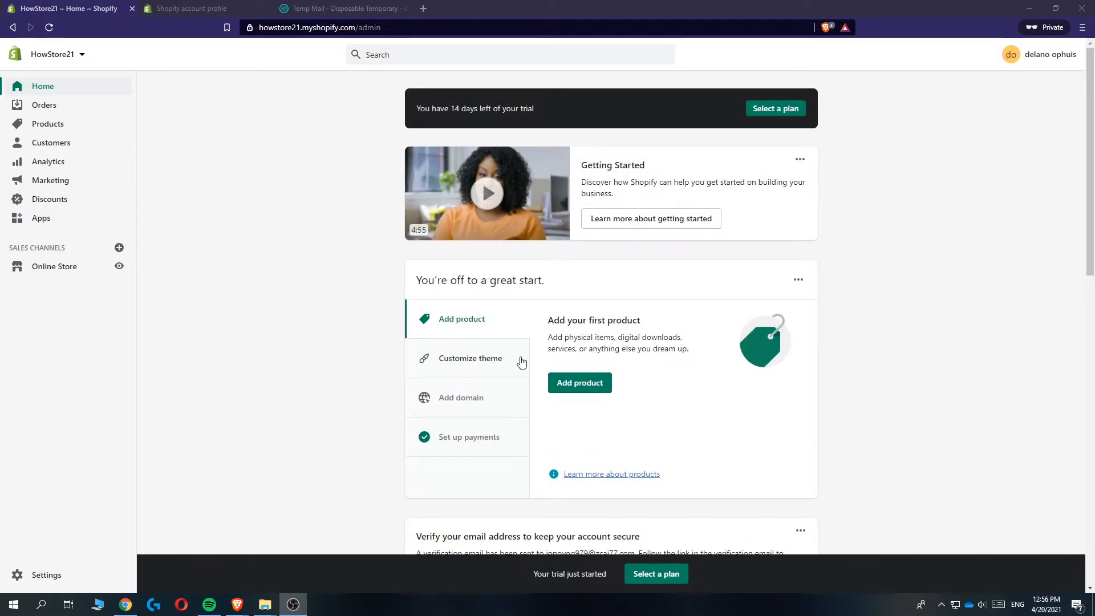
# Search the admin for 'affiliate' and open the Shopify Partner Program help article
pyautogui.scroll(-3)
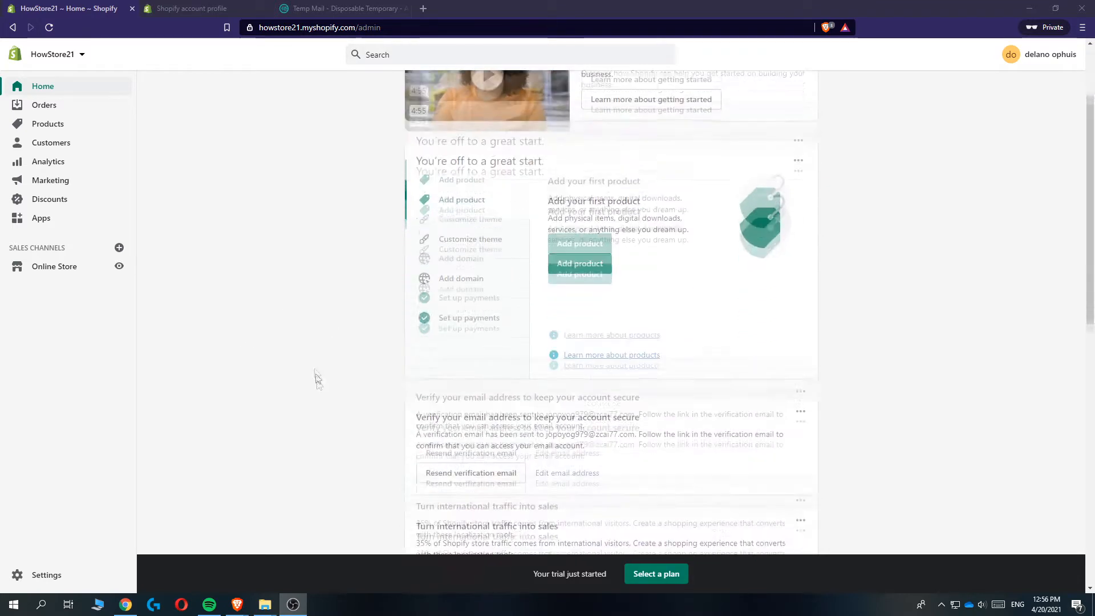
pyautogui.scroll(3)
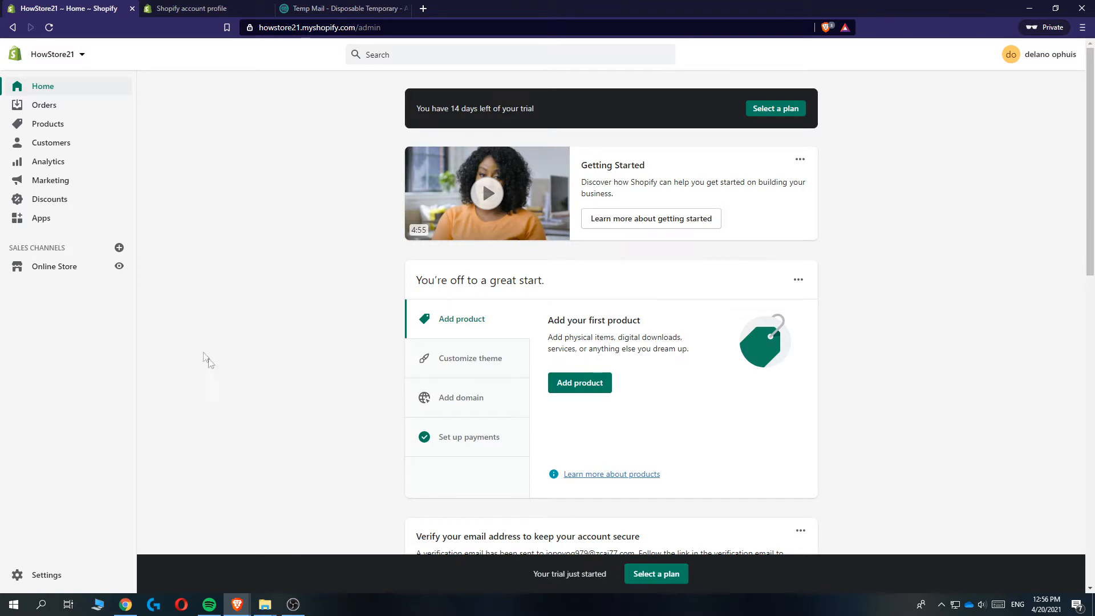
pyautogui.moveTo(227, 333)
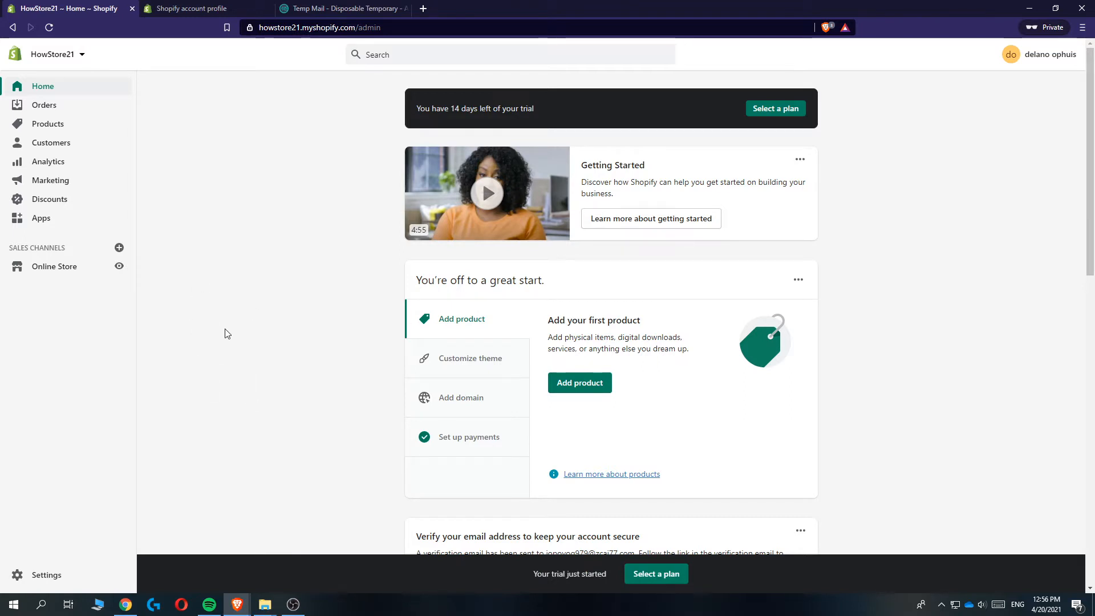
pyautogui.moveTo(368, 82)
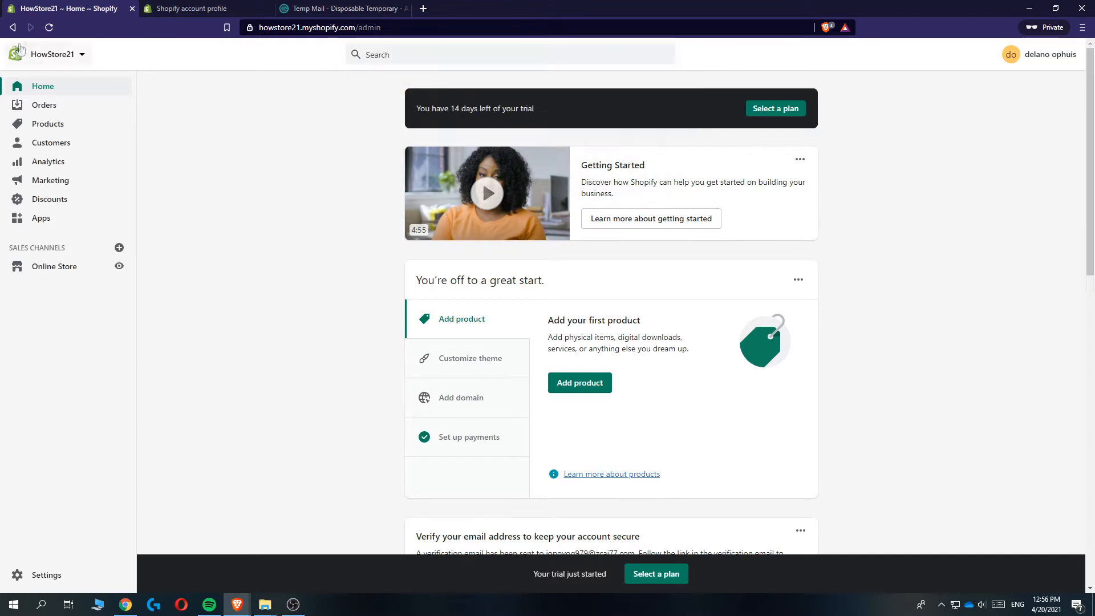
pyautogui.moveTo(154, 140)
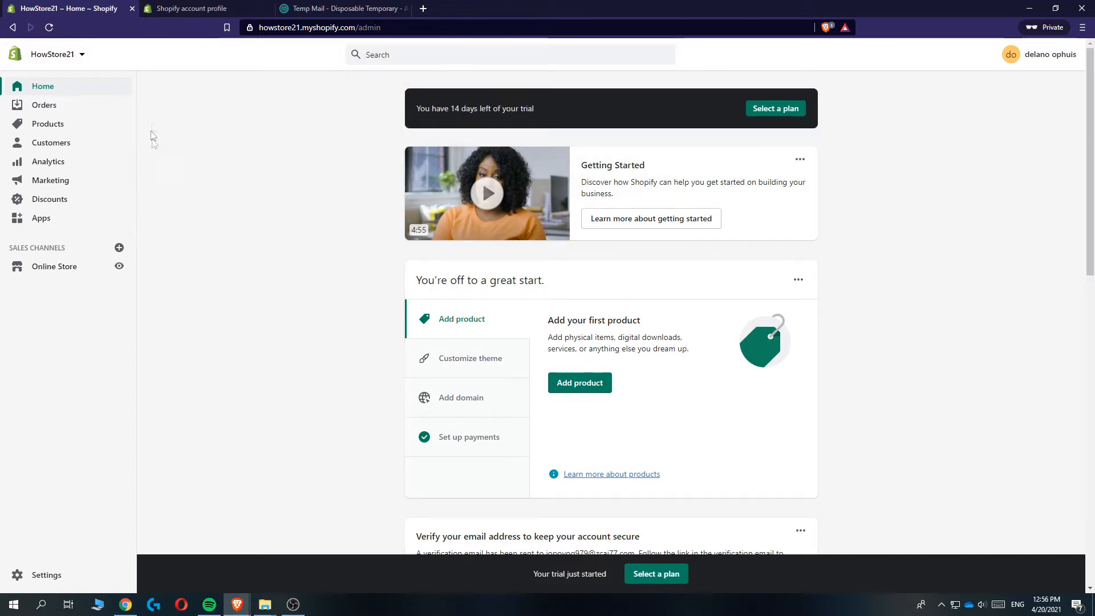
pyautogui.moveTo(159, 230)
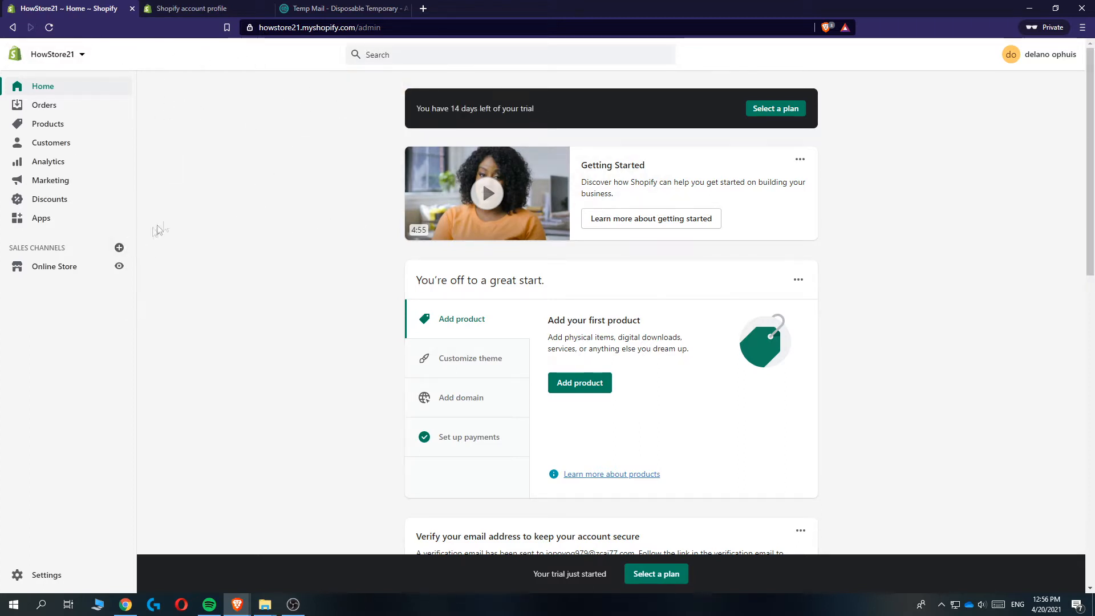
pyautogui.click(510, 55)
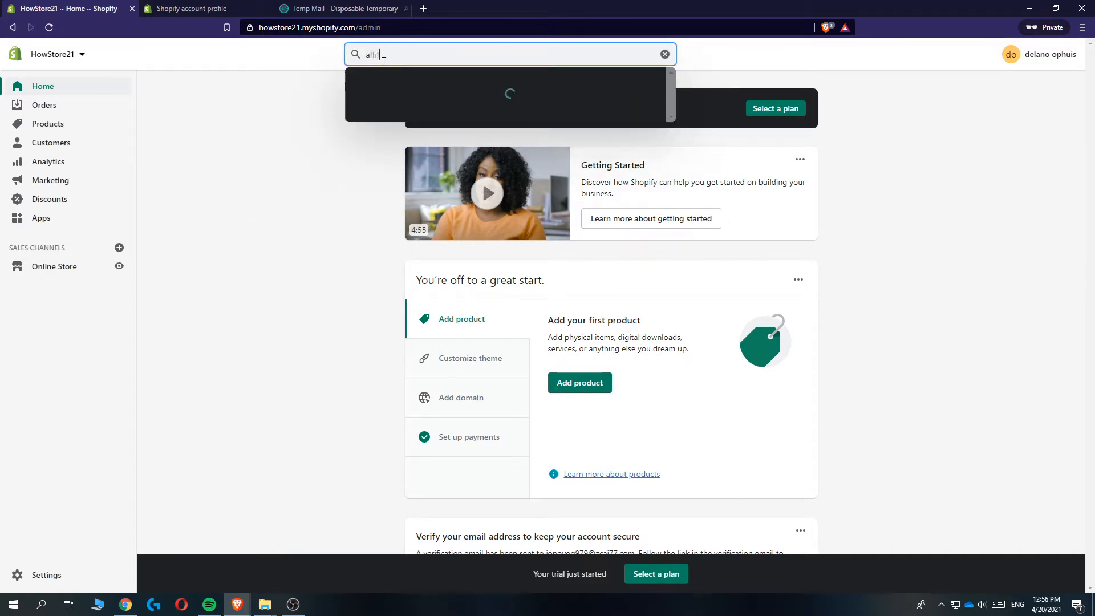
pyautogui.write('iate')
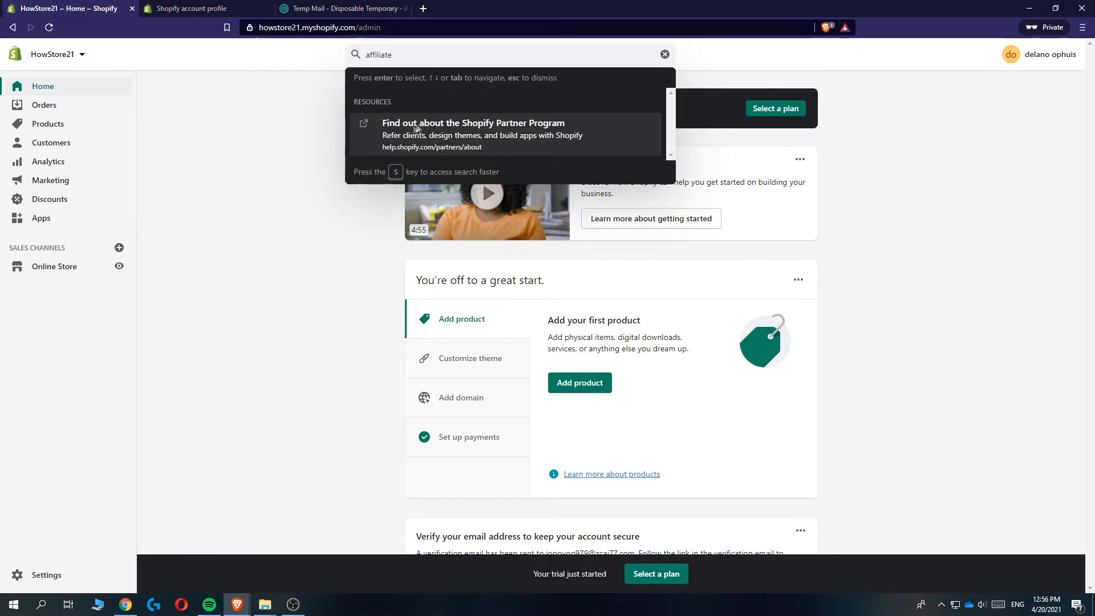
pyautogui.click(473, 134)
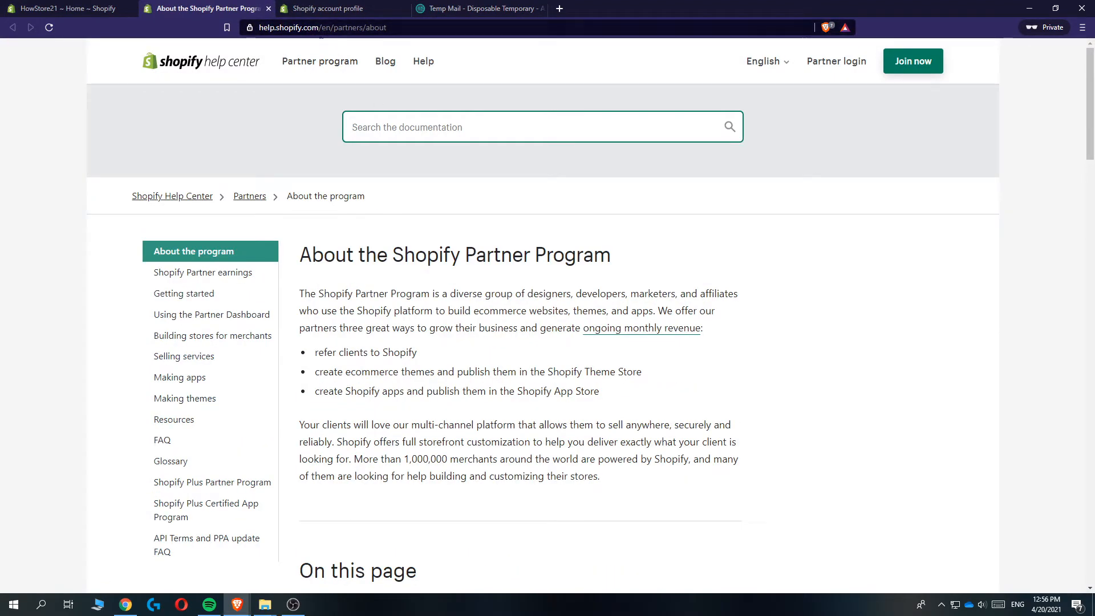
# Jump to the 'Become a Shopify Partner' section and start creating a partner account
pyautogui.scroll(-3)
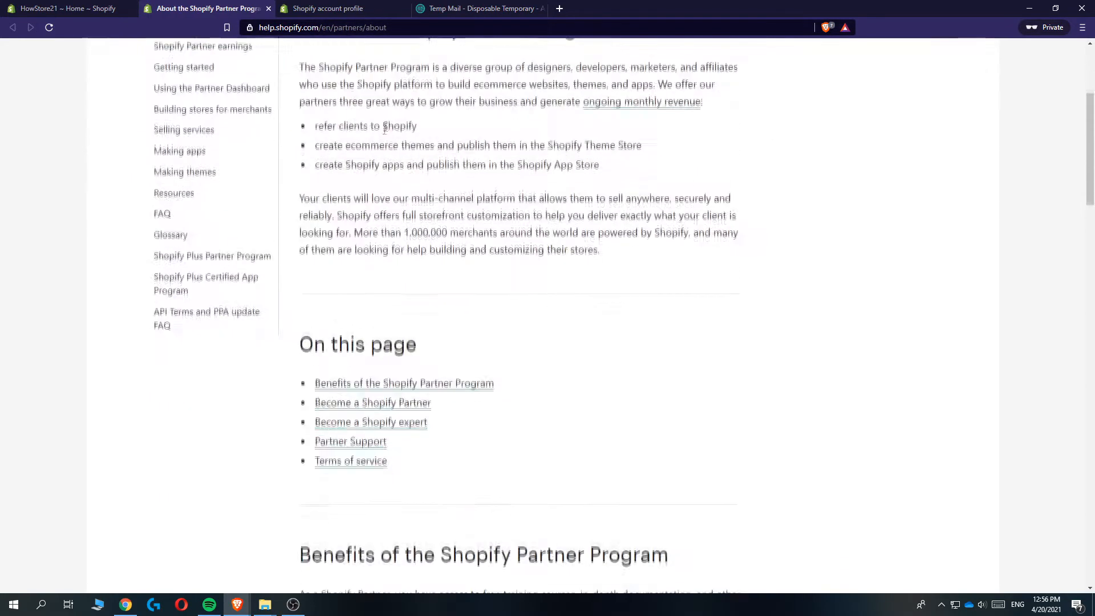
pyautogui.scroll(-3)
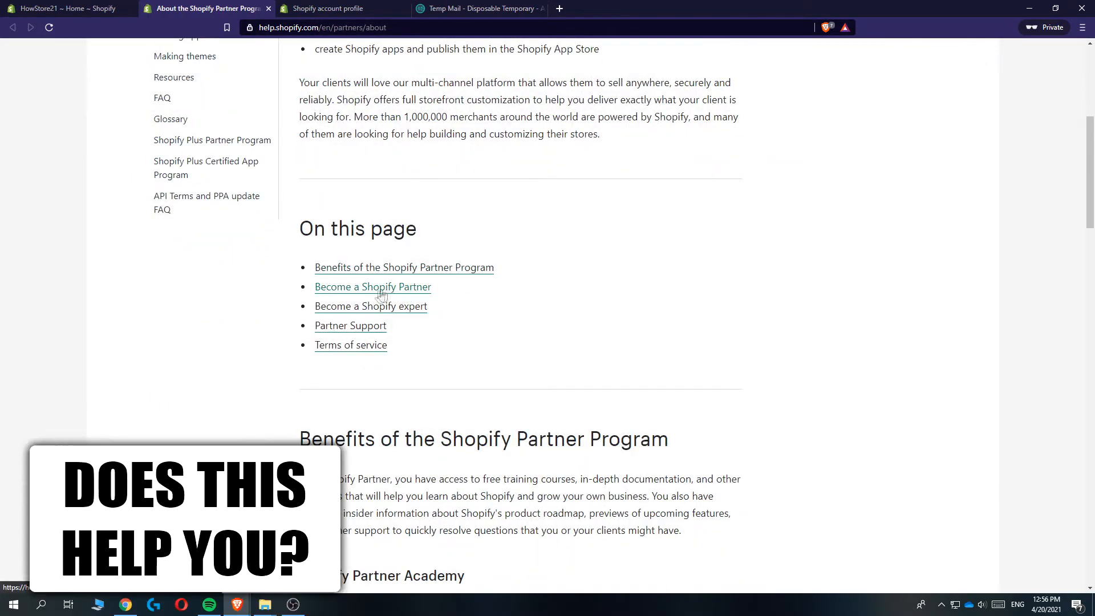
pyautogui.click(373, 286)
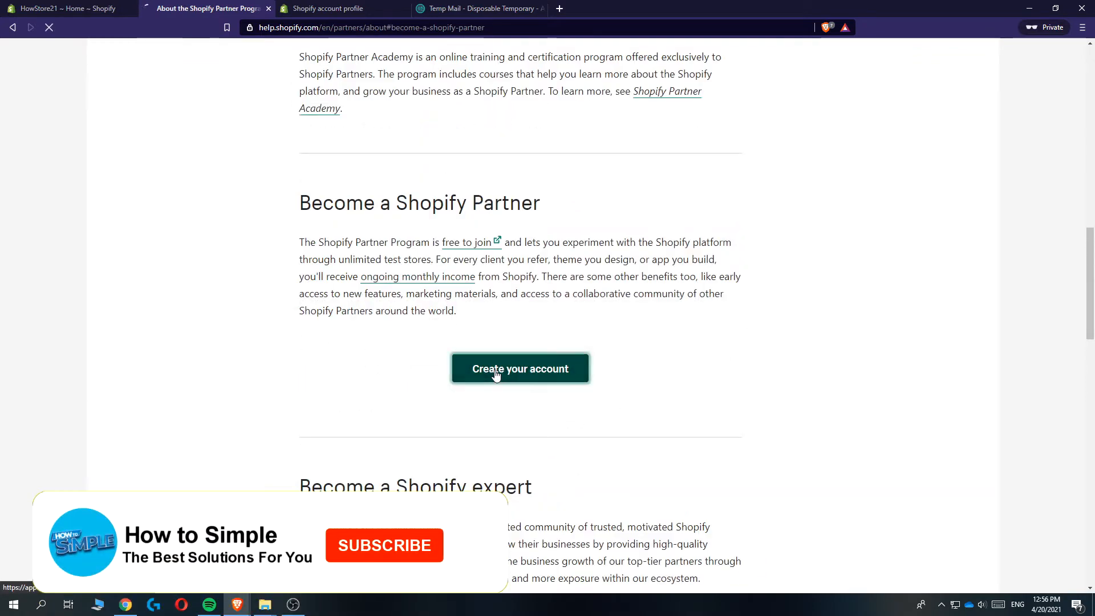
pyautogui.click(520, 369)
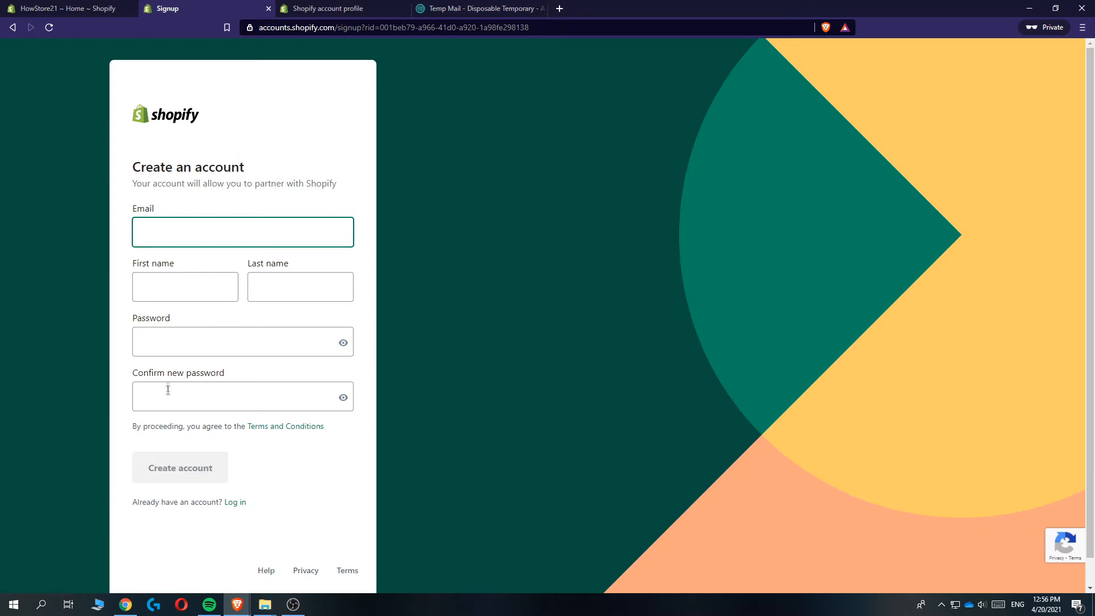
pyautogui.moveTo(218, 519)
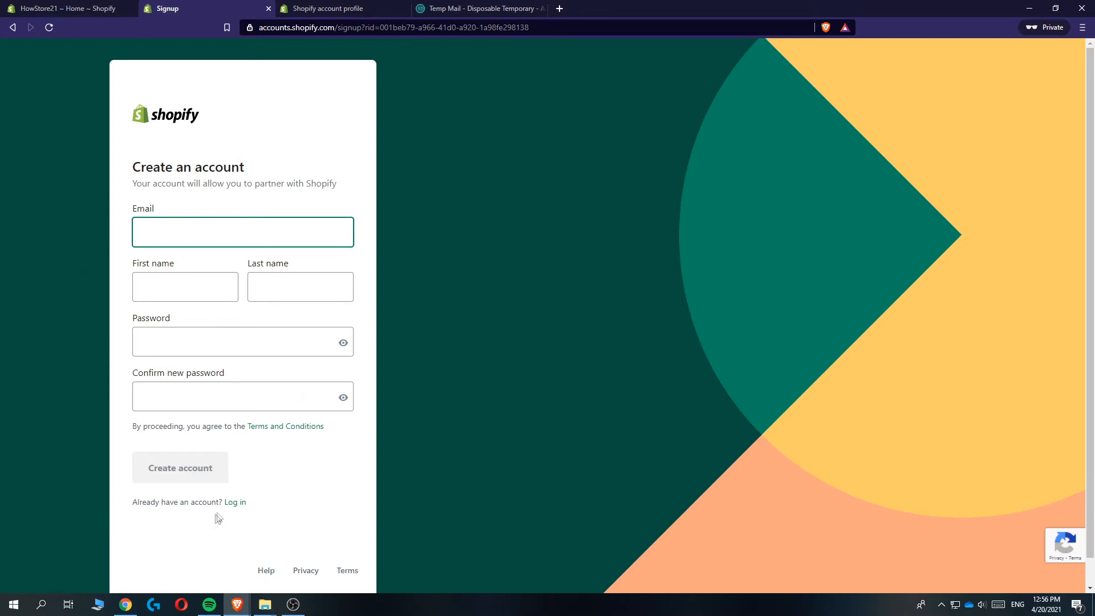
pyautogui.click(235, 501)
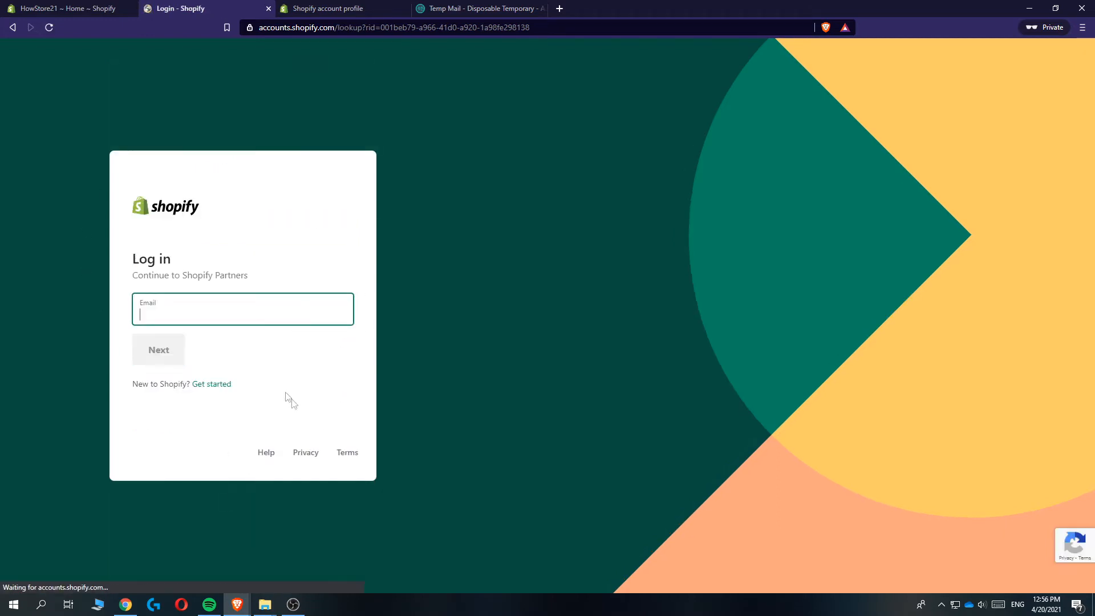
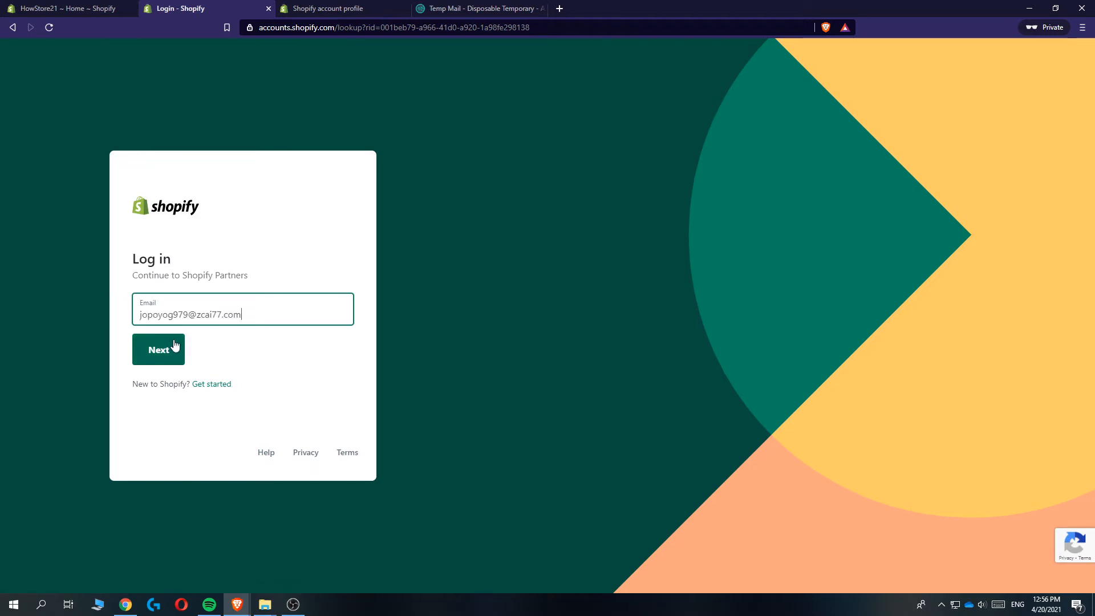
pyautogui.click(158, 348)
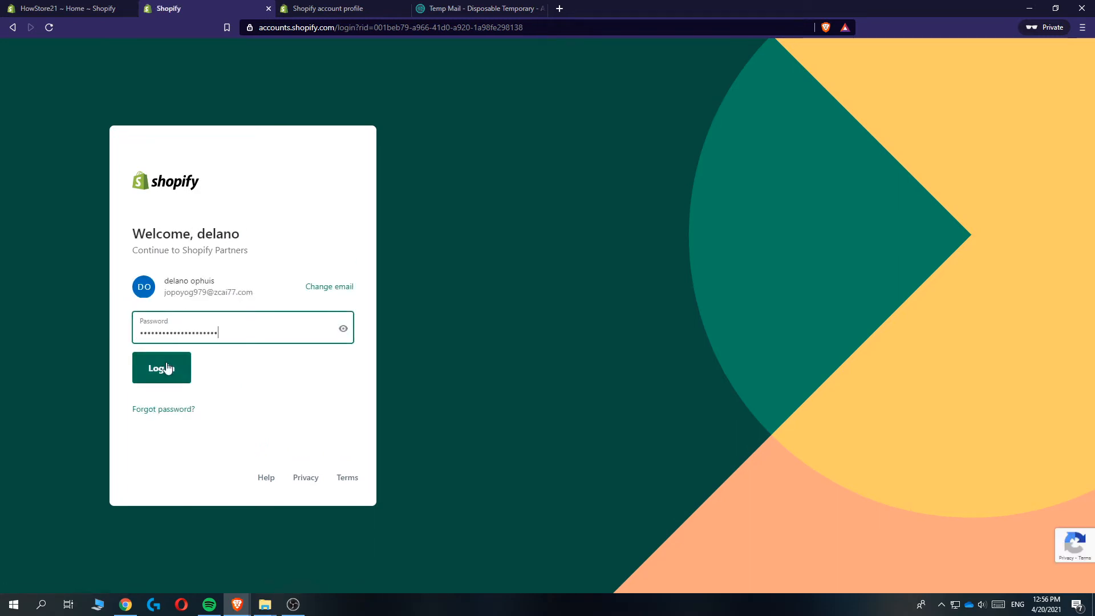
pyautogui.click(161, 367)
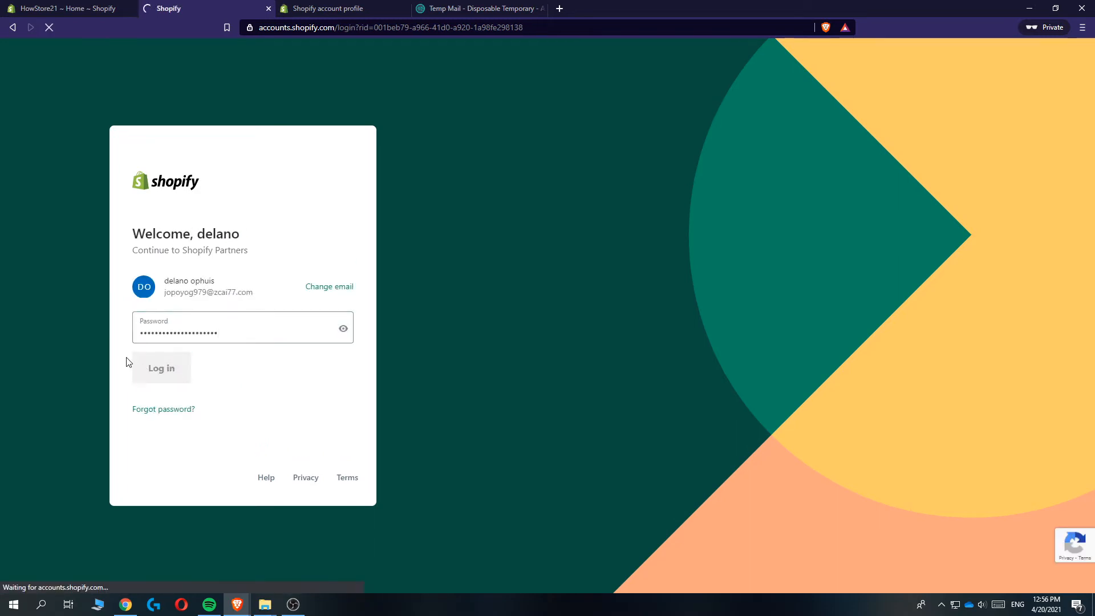
pyautogui.click(161, 367)
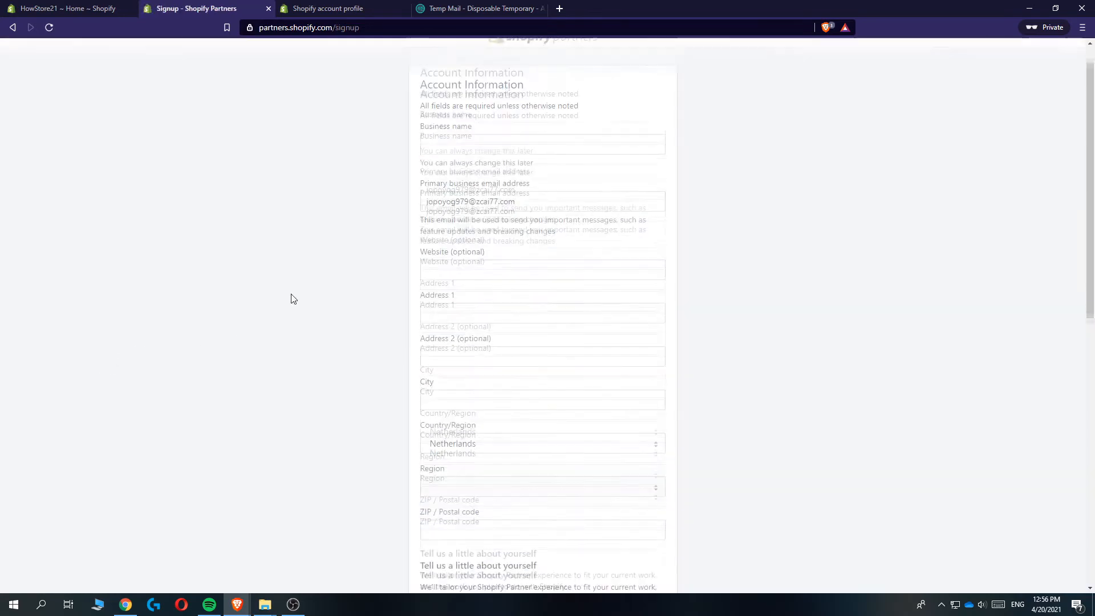
# Submit the signup as a services provider with no ecommerce platforms and open the dashboard
pyautogui.scroll(-3)
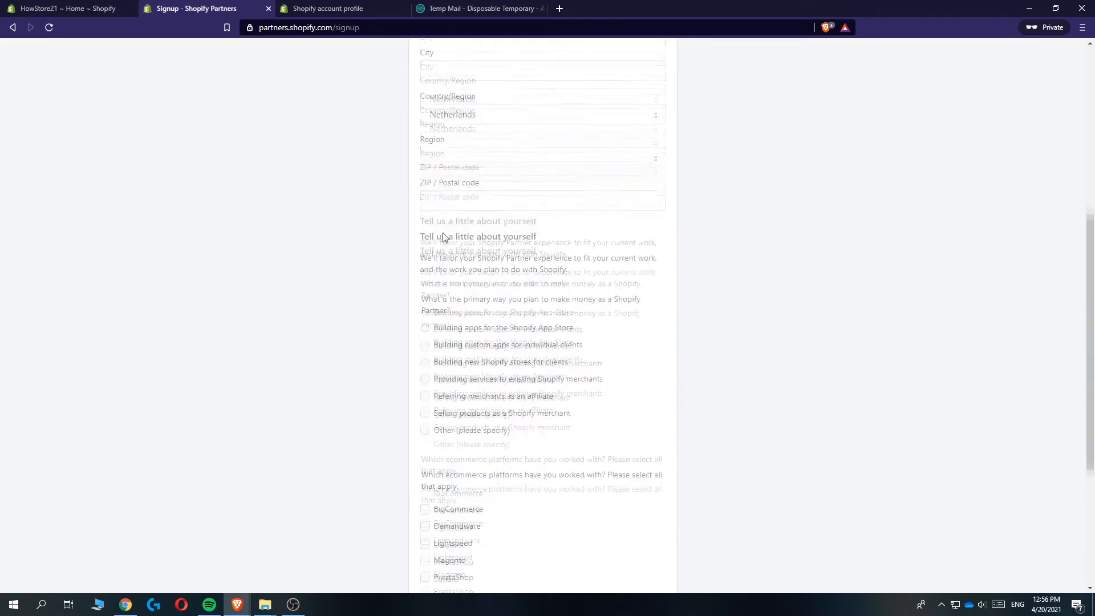
pyautogui.scroll(-3)
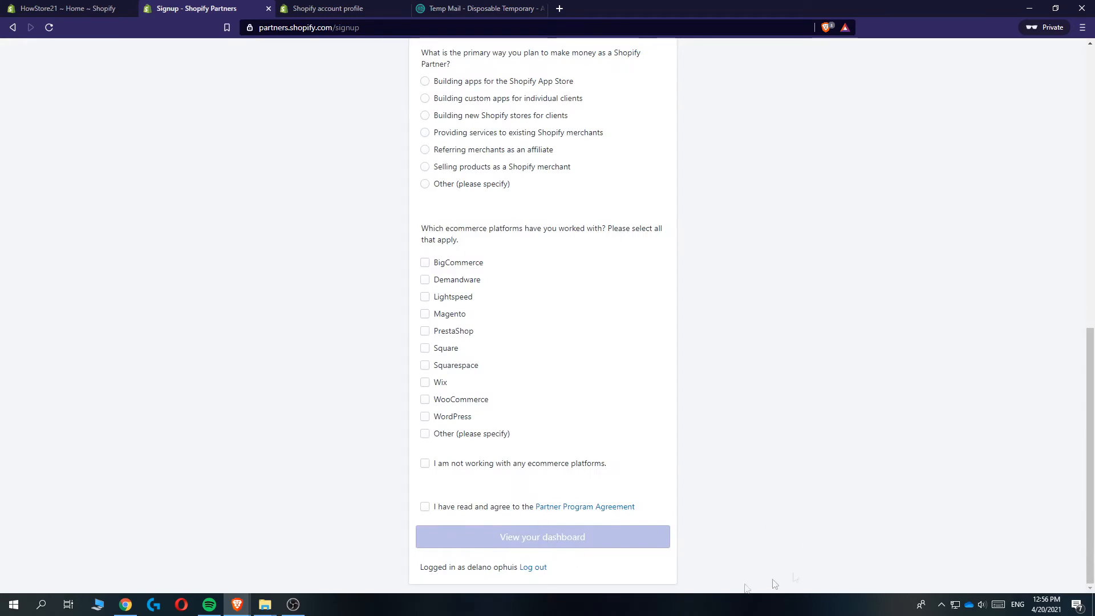
pyautogui.scroll(3)
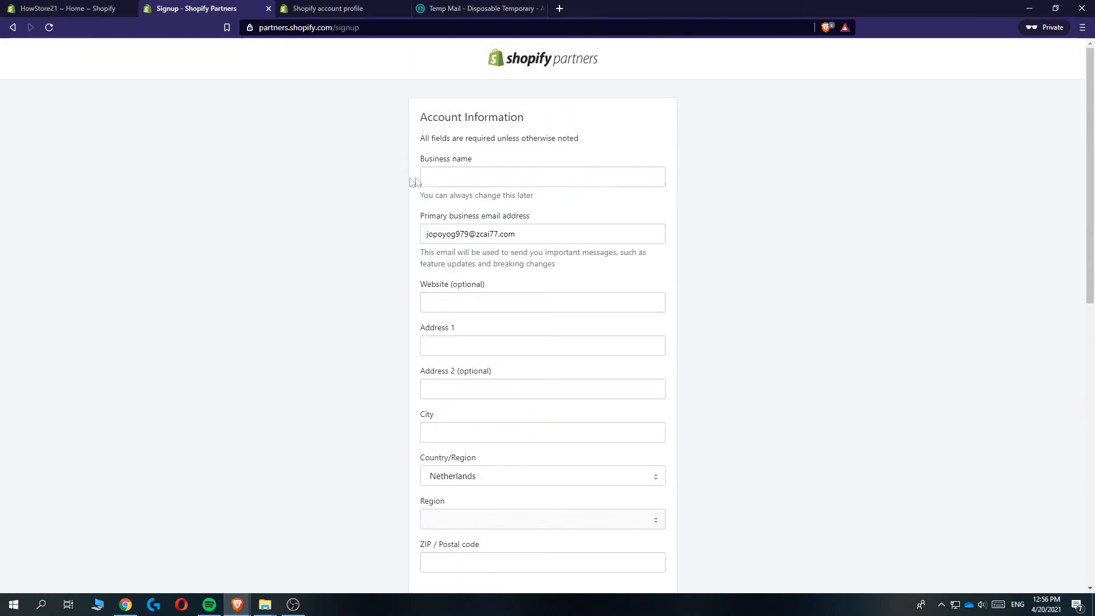
pyautogui.scroll(-3)
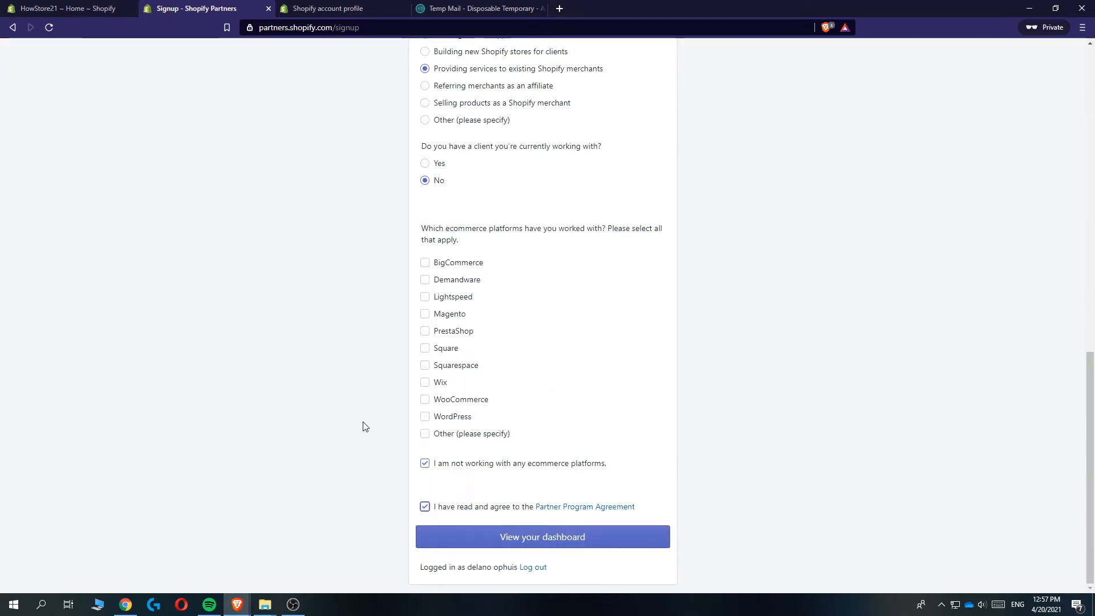
pyautogui.click(542, 536)
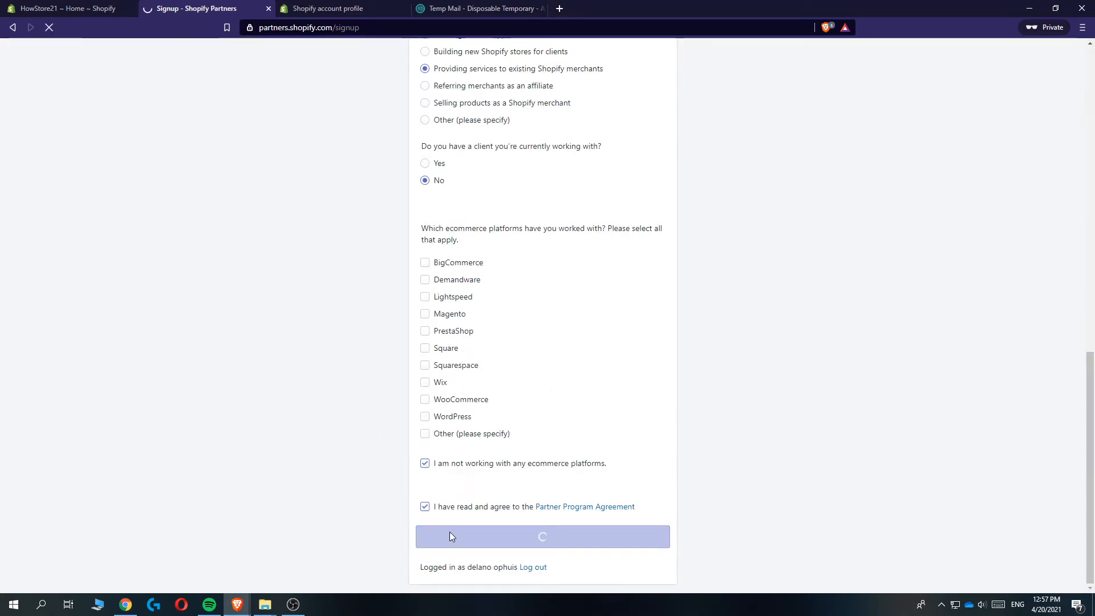
pyautogui.click(542, 536)
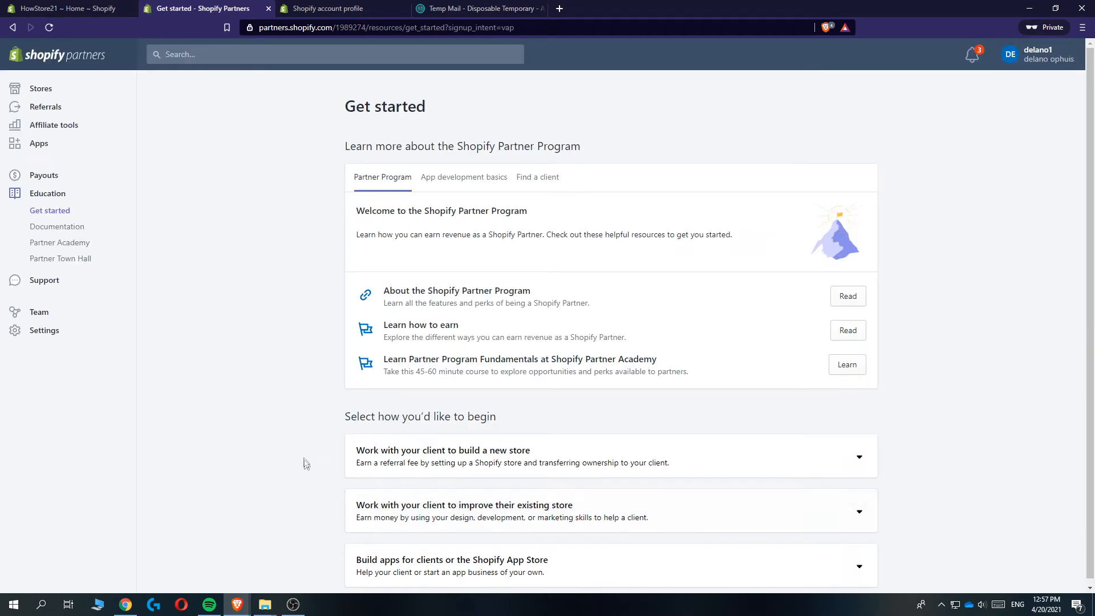
pyautogui.moveTo(236, 124)
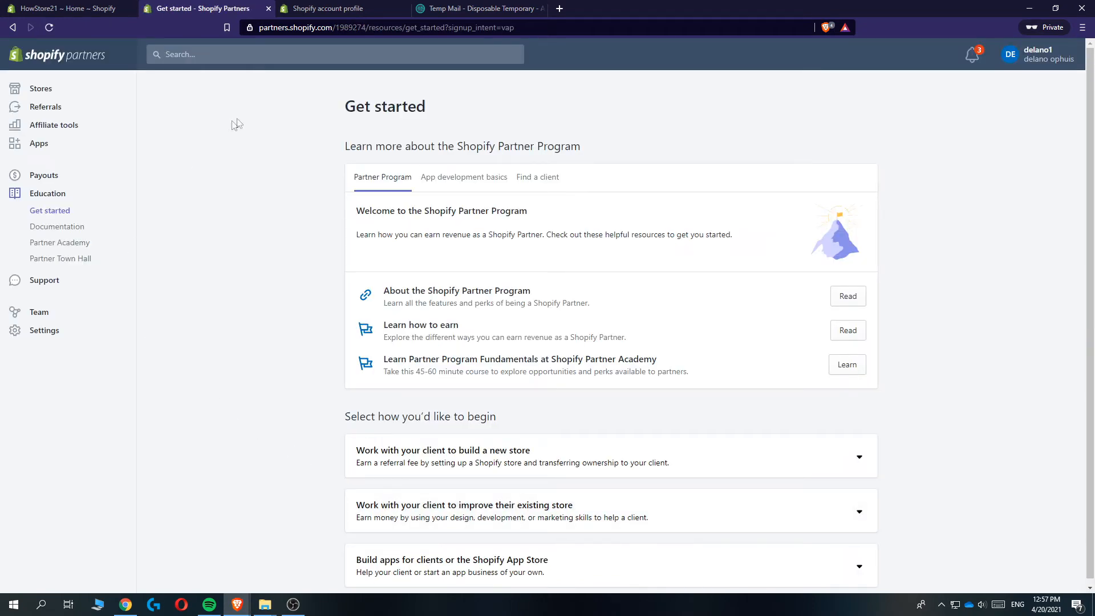
pyautogui.moveTo(218, 398)
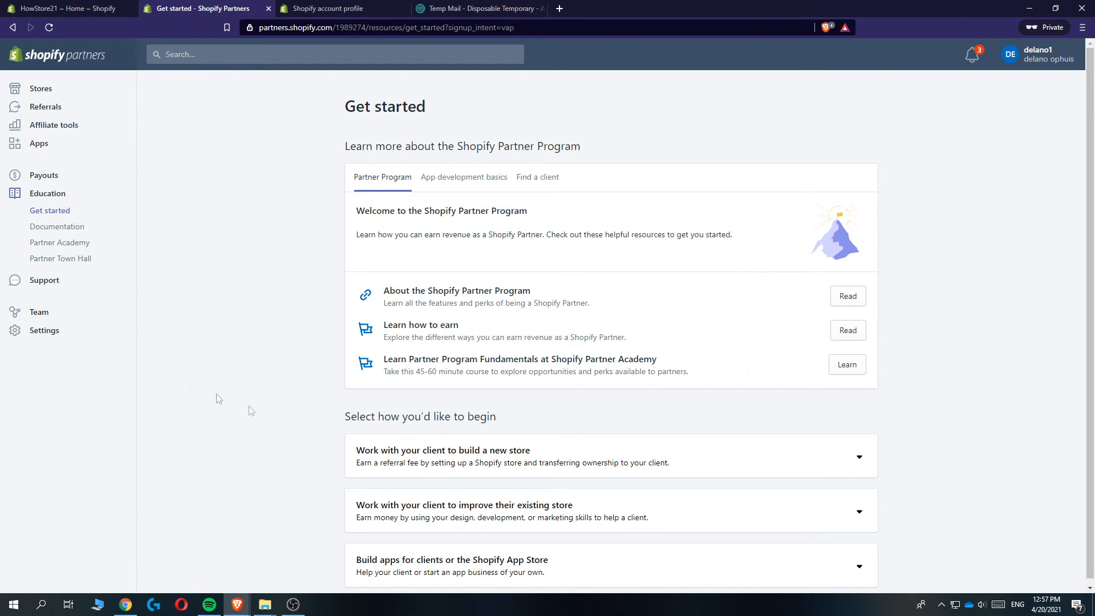
pyautogui.moveTo(59, 242)
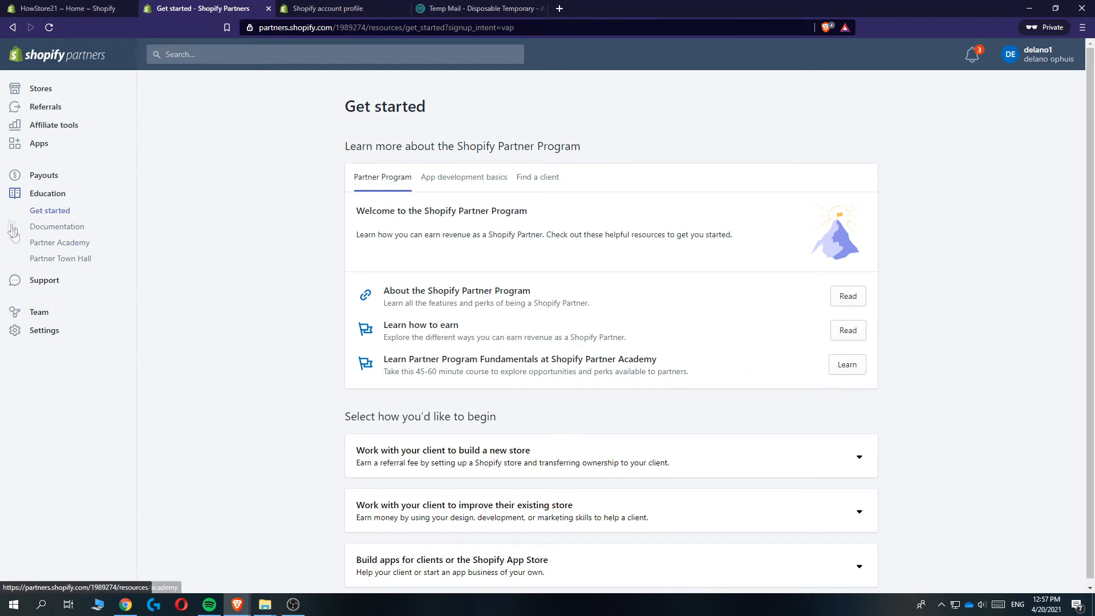
# Open Affiliate tools from the left sidebar
pyautogui.click(54, 124)
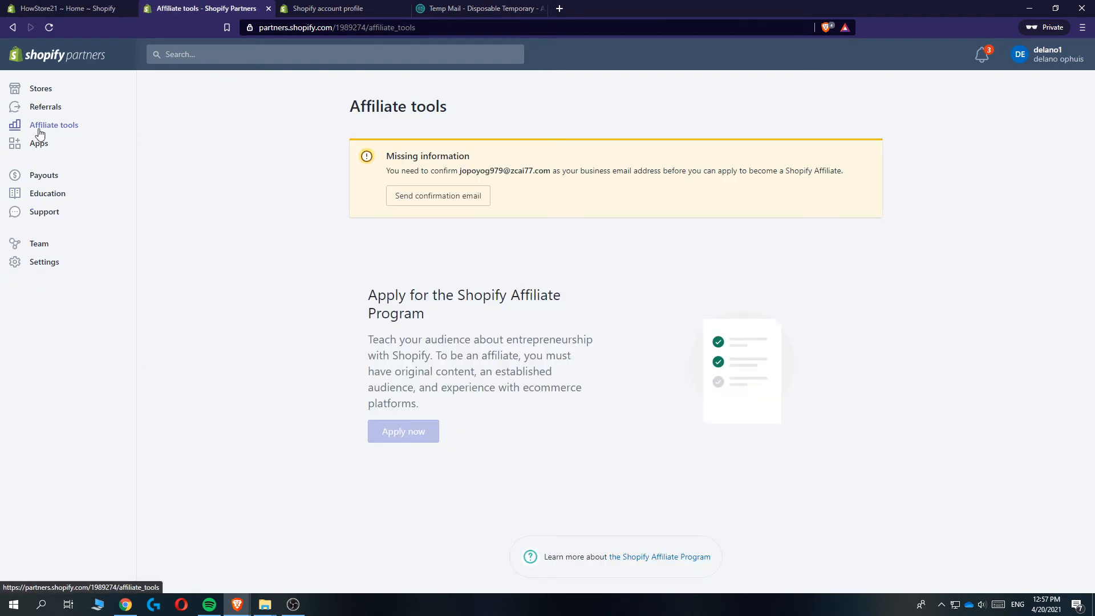
pyautogui.moveTo(468, 331)
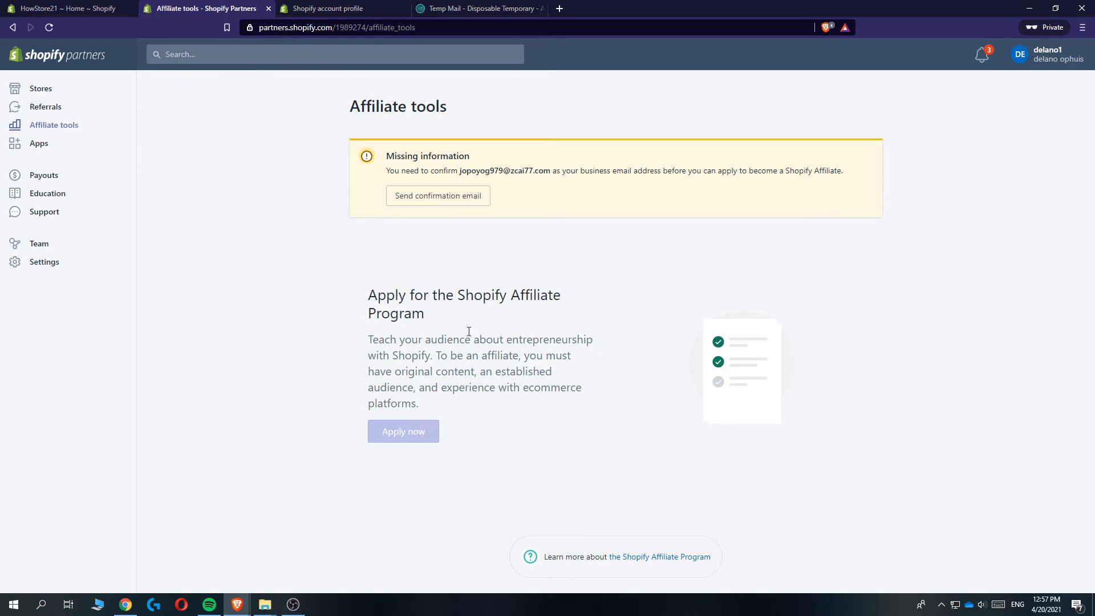
pyautogui.moveTo(439, 195)
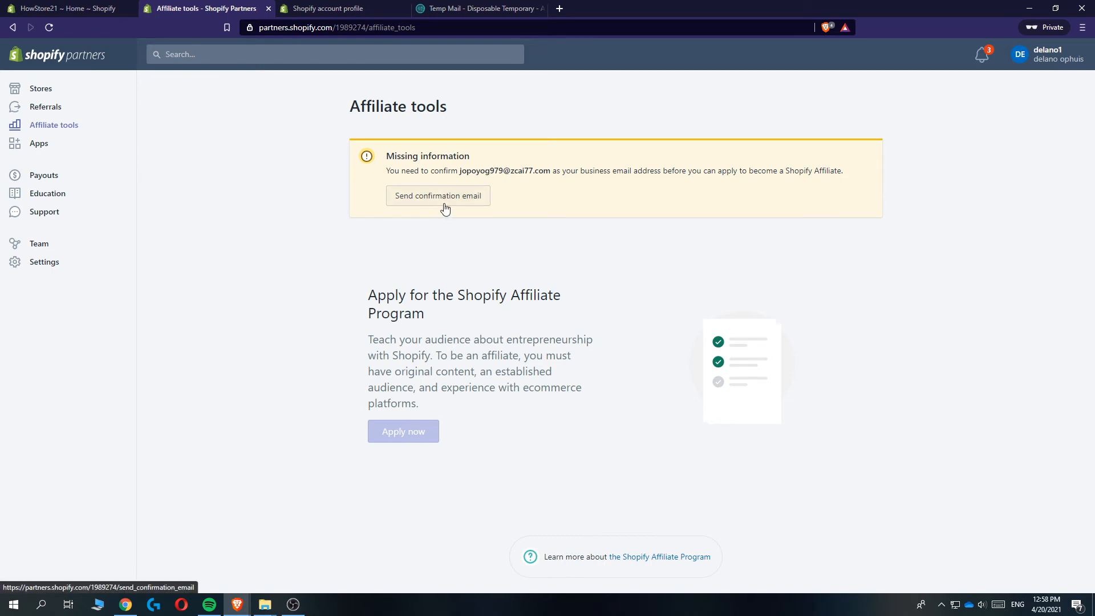
# Send the business email confirmation from the Missing information banner
pyautogui.click(438, 196)
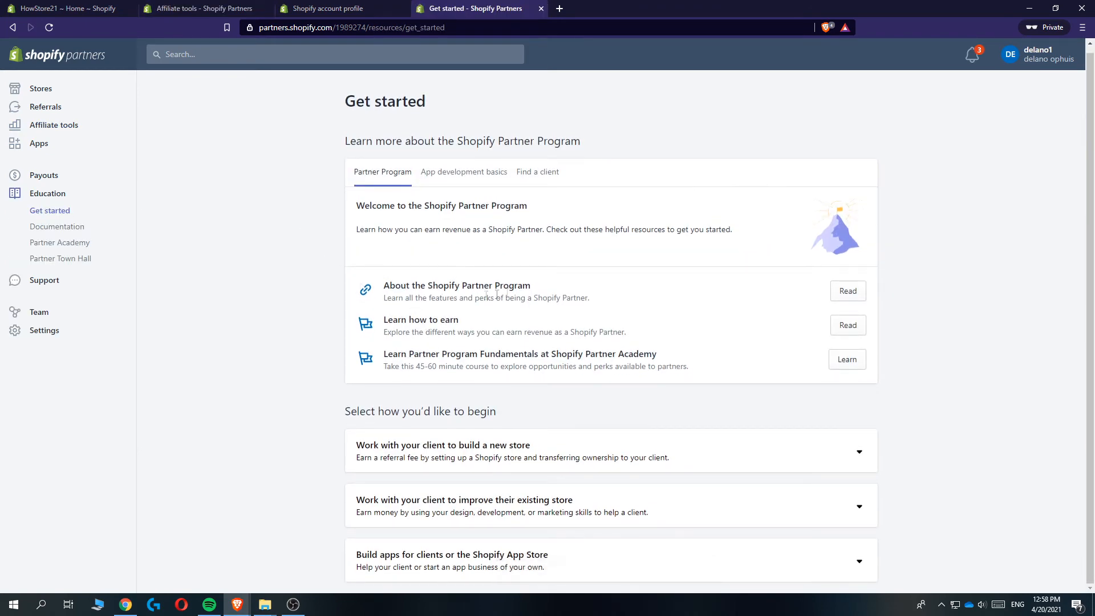
pyautogui.moveTo(796, 336)
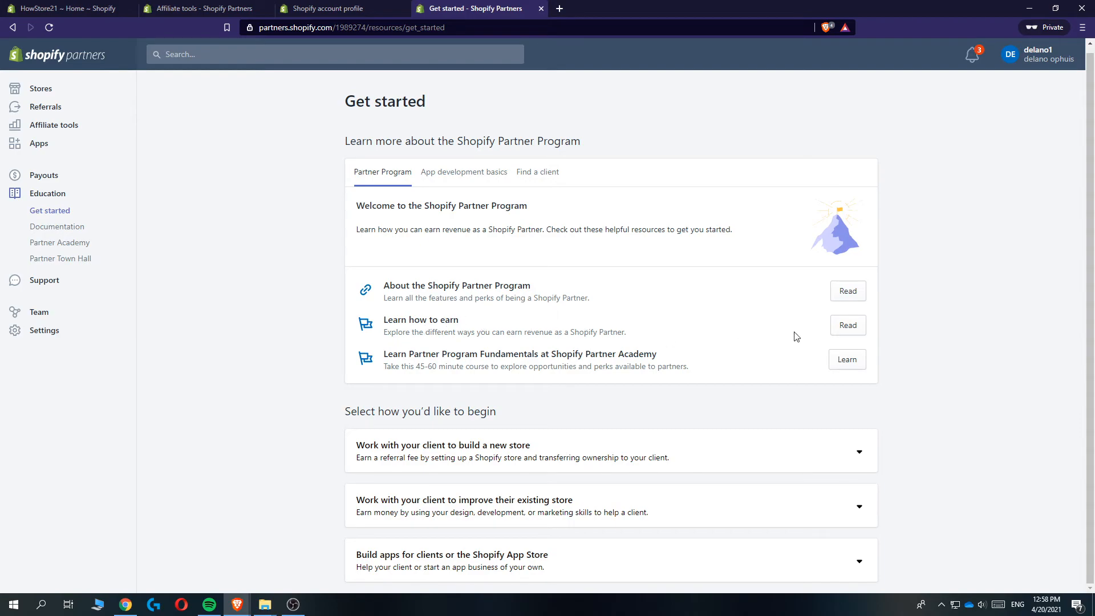
pyautogui.click(847, 325)
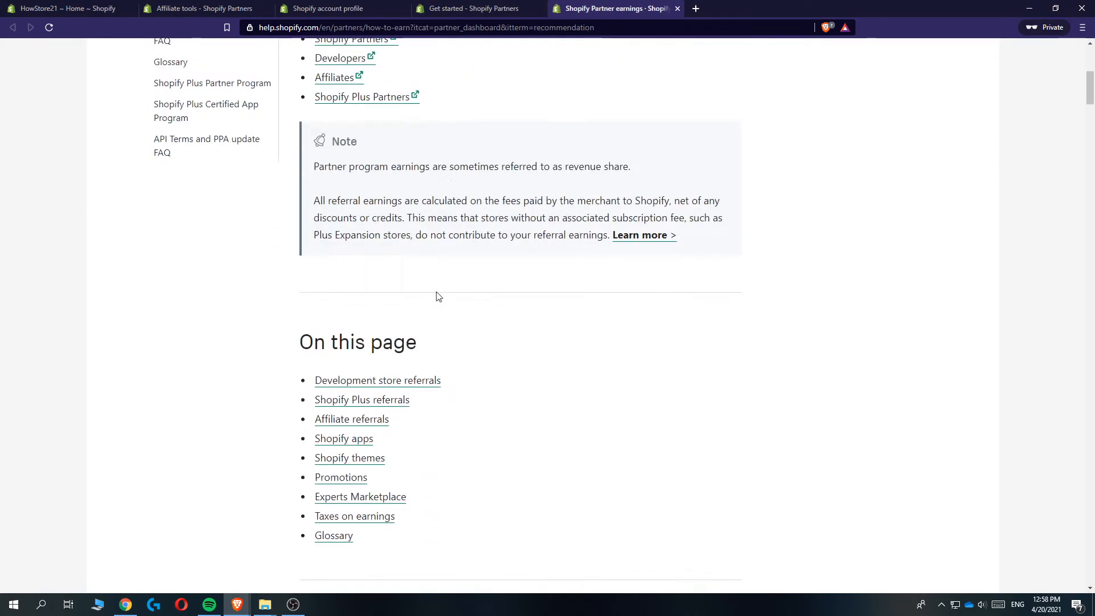
pyautogui.click(467, 8)
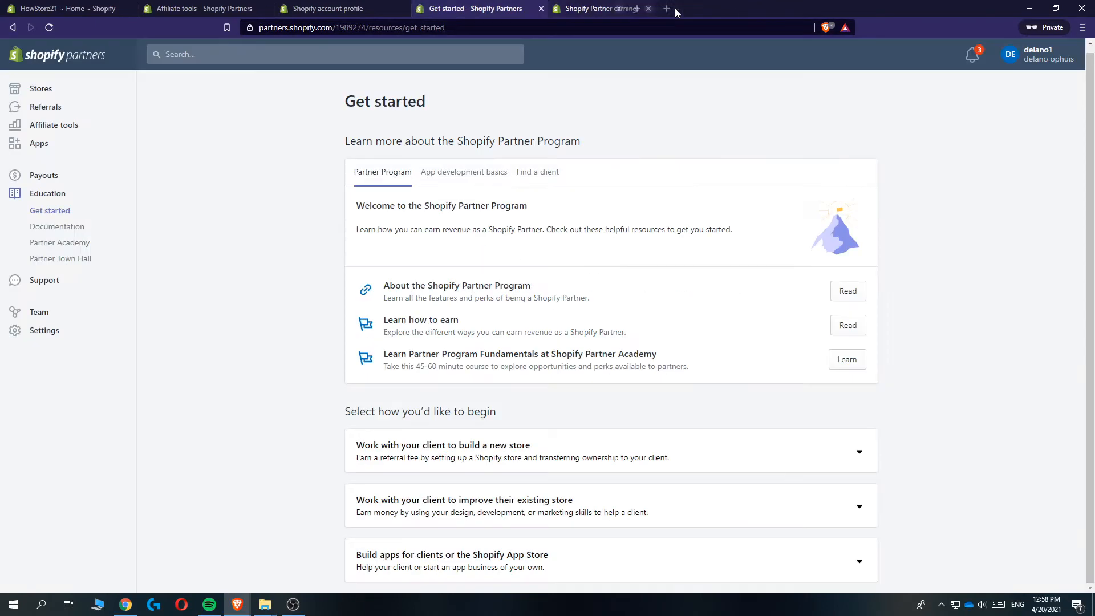
pyautogui.click(647, 9)
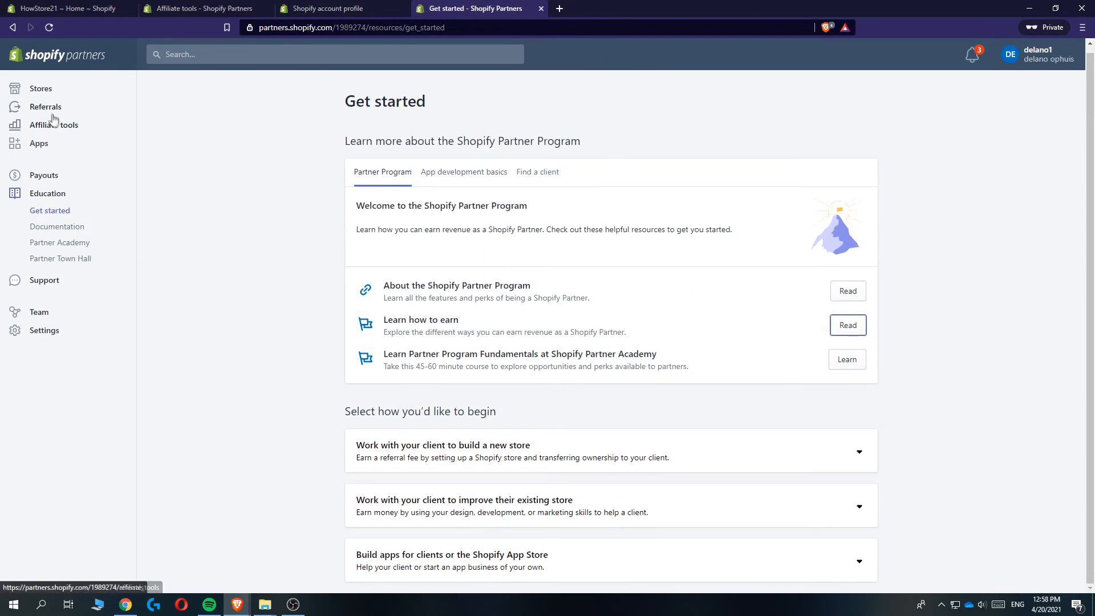
pyautogui.click(45, 106)
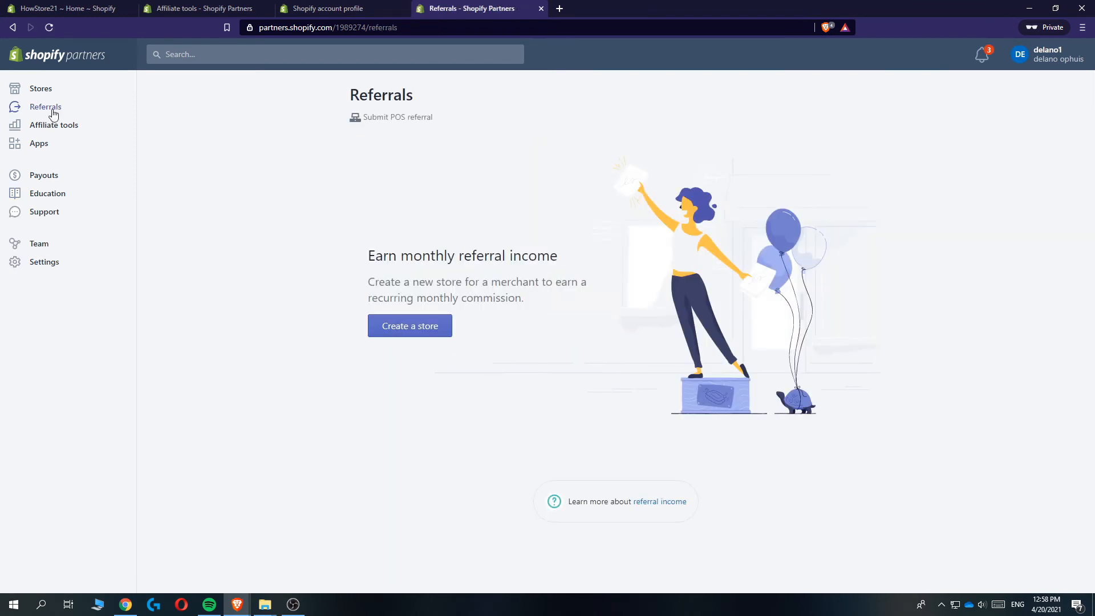
pyautogui.moveTo(335, 211)
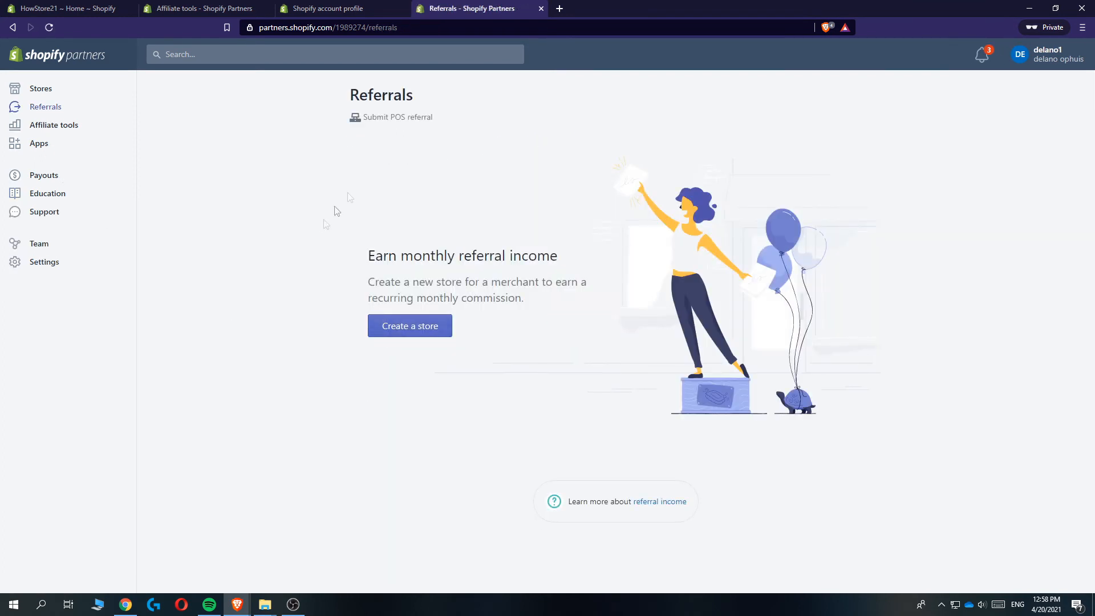
pyautogui.moveTo(409, 326)
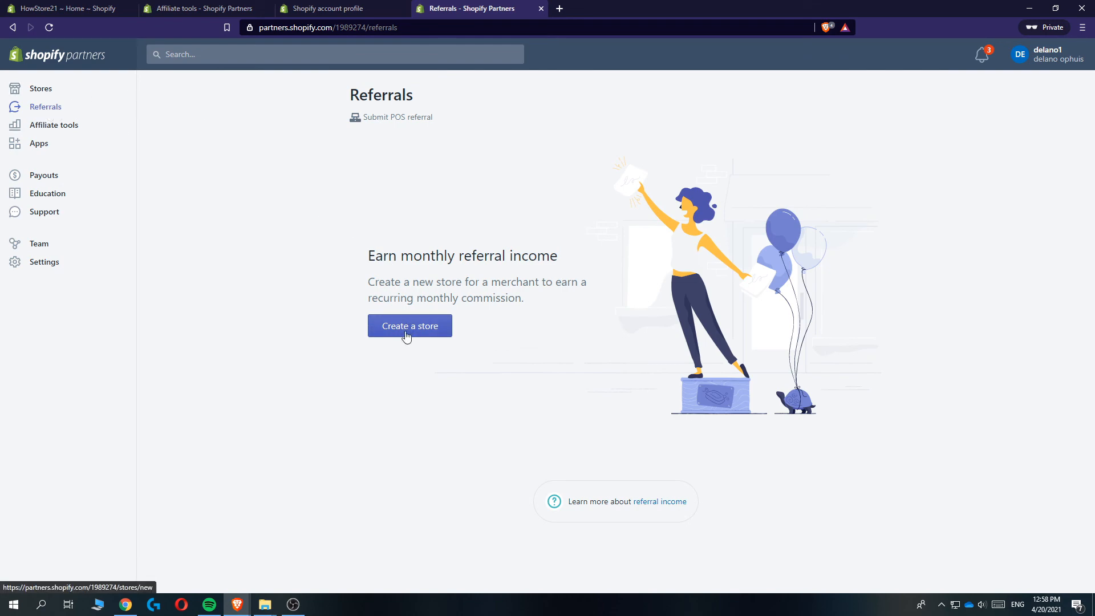
# Create a store and choose Development store as the store type
pyautogui.click(410, 326)
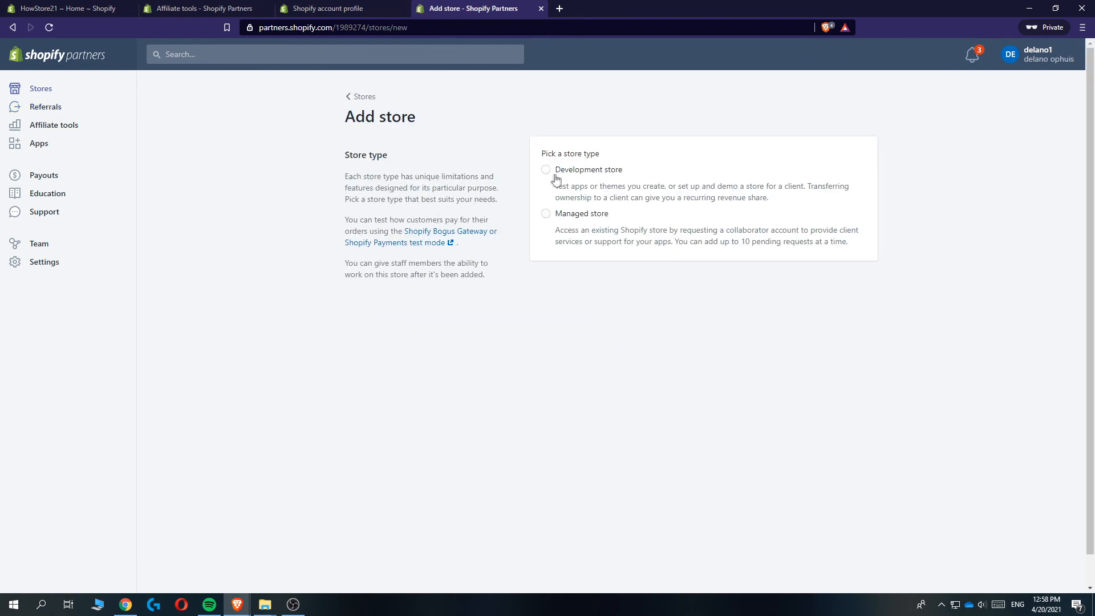
pyautogui.click(546, 170)
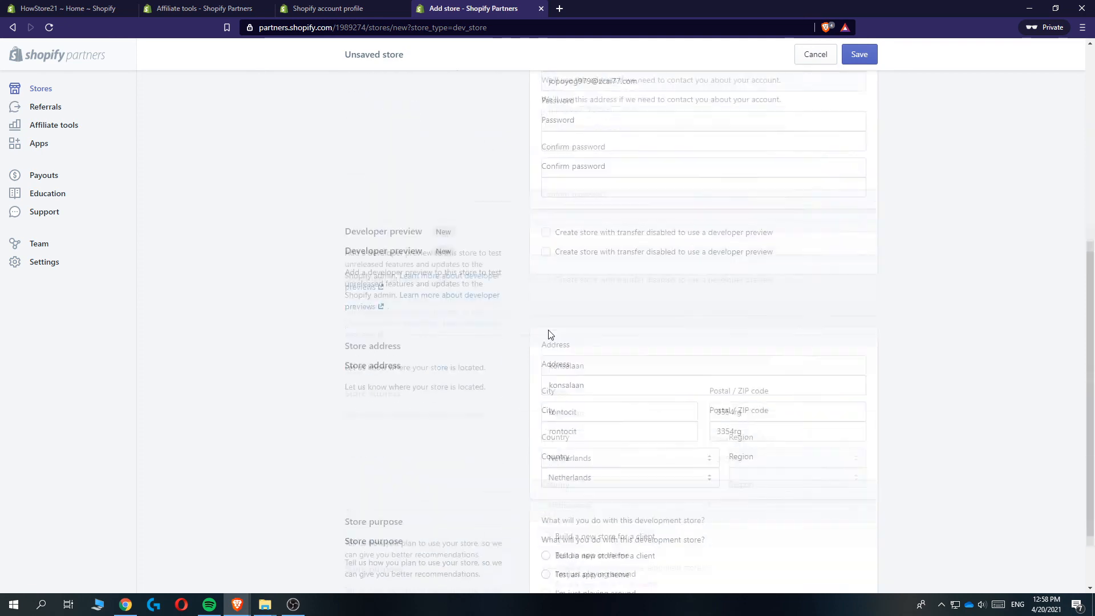
pyautogui.scroll(3)
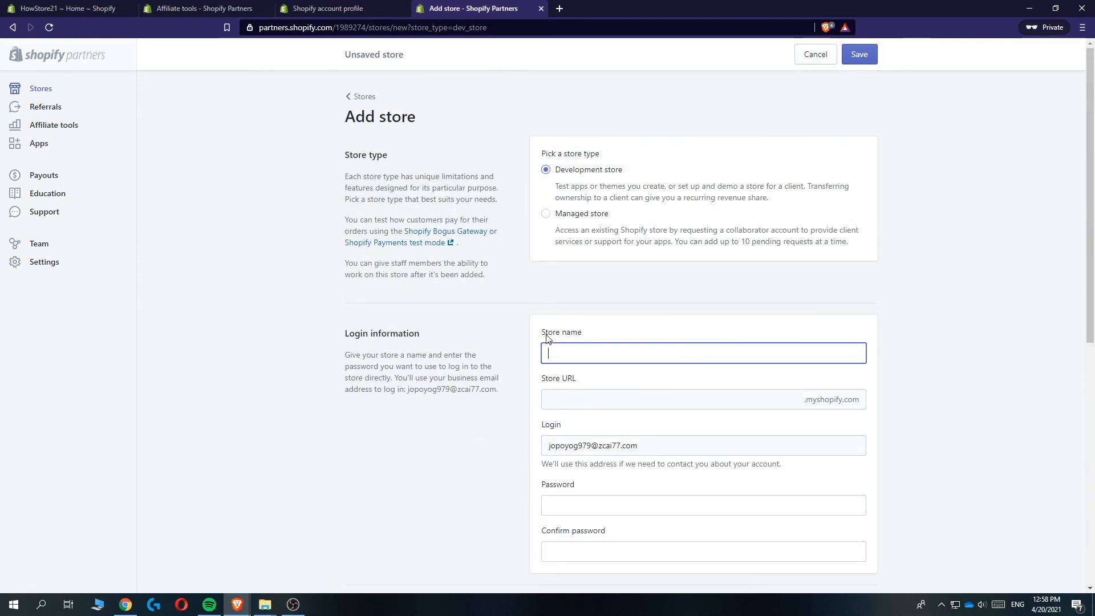